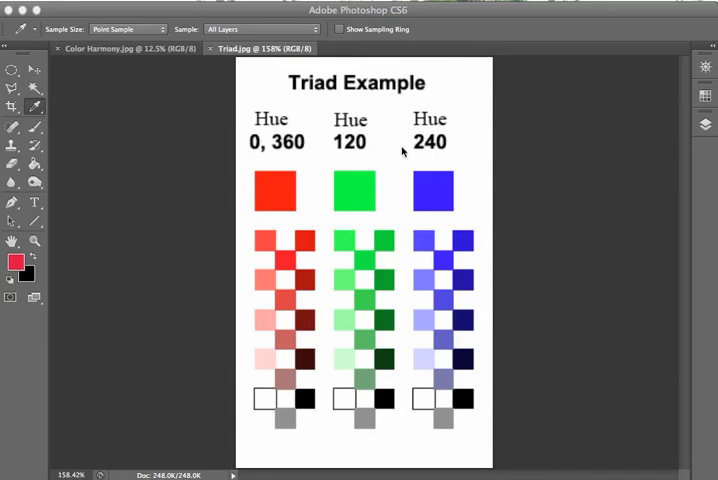
pyautogui.moveTo(434, 156)
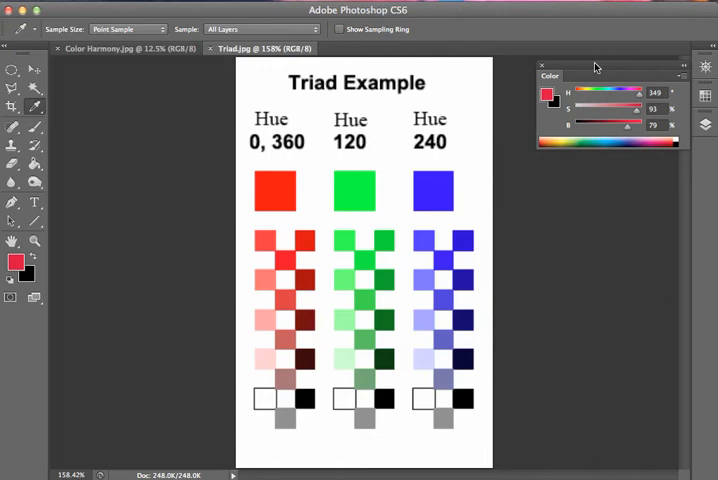
pyautogui.moveTo(456, 184)
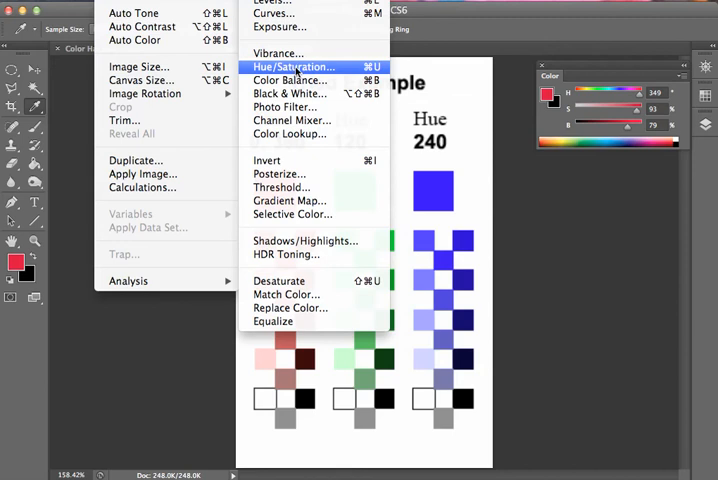
# Bring up the Hue/Saturation adjustment over the Triad Example chart via the Image menu.
pyautogui.click(292, 68)
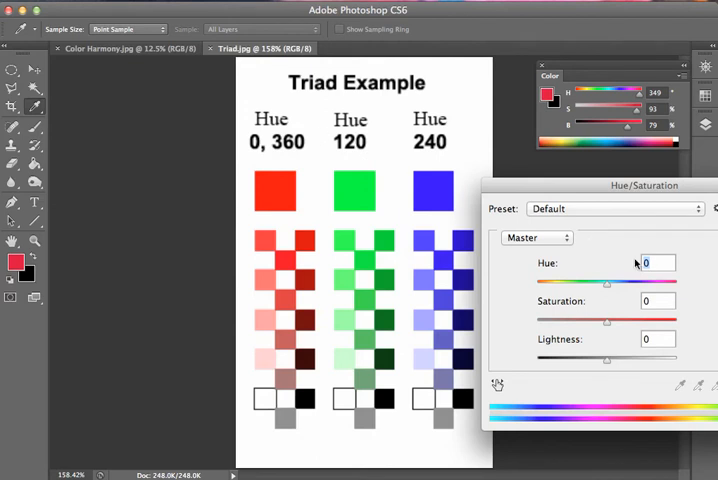
# Enter a hue shift of 15, turning the triad swatches orange, green-teal and violet.
pyautogui.write('15')
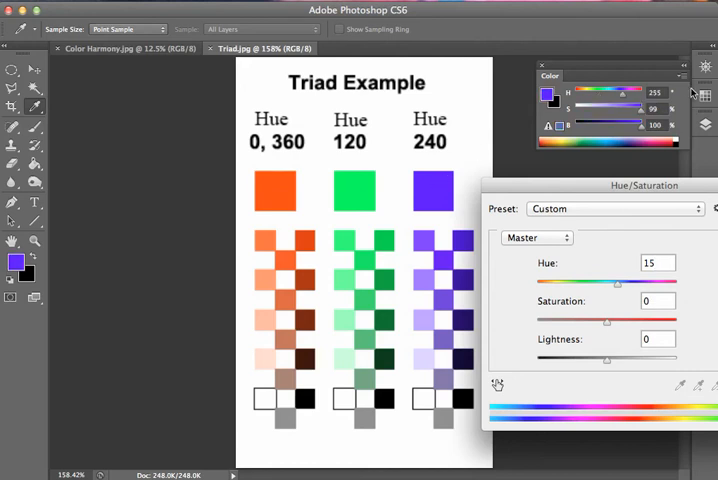
pyautogui.moveTo(484, 222)
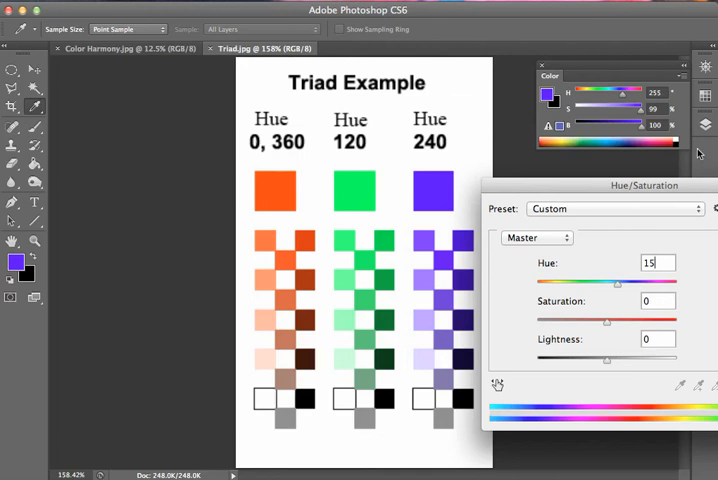
pyautogui.moveTo(652, 246)
pyautogui.write('45')
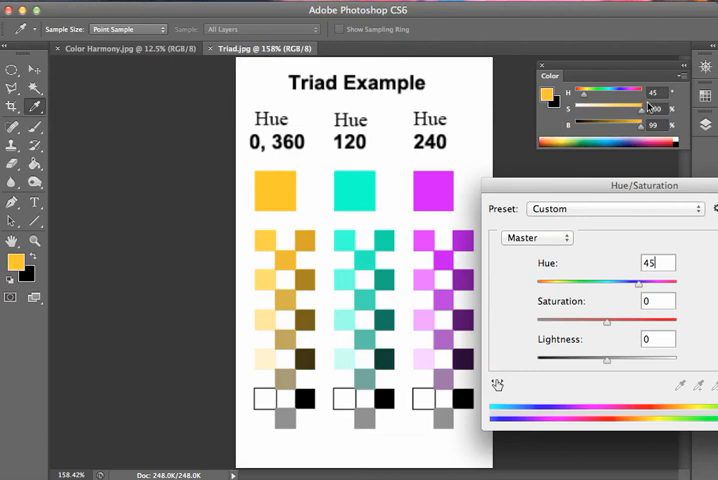
# Sample two swatch colours from the chart now shifted to hue 45 (gold, cyan, magenta).
pyautogui.click(356, 190)
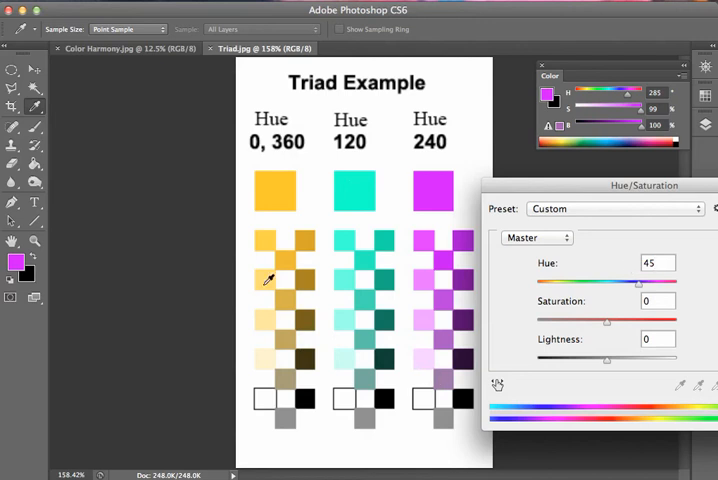
pyautogui.moveTo(288, 408)
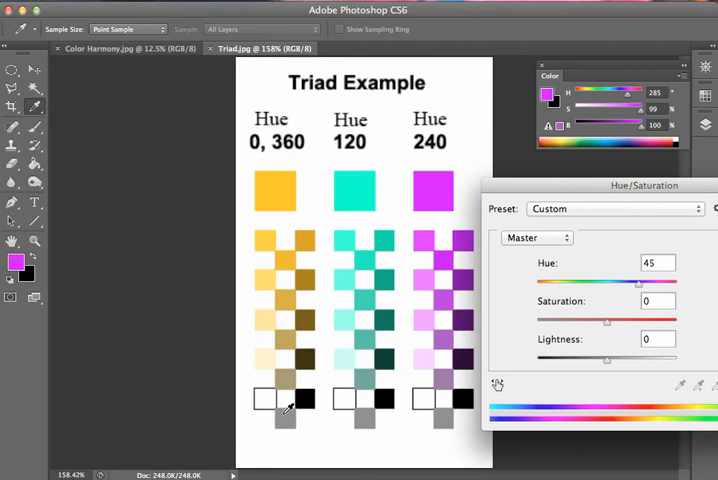
pyautogui.click(658, 264)
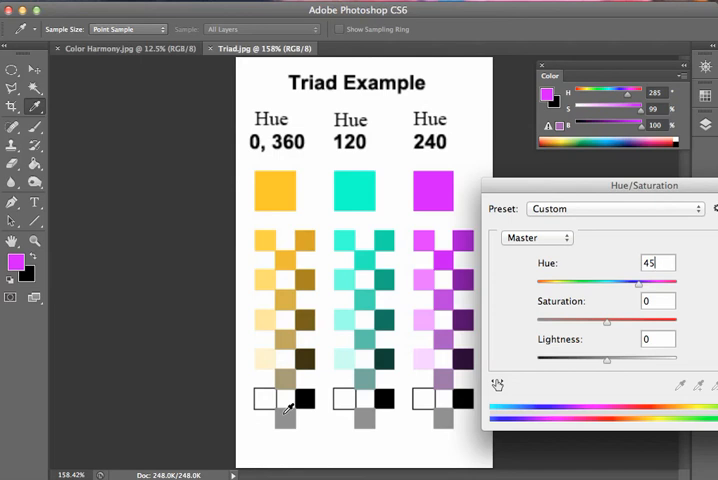
pyautogui.moveTo(628, 332)
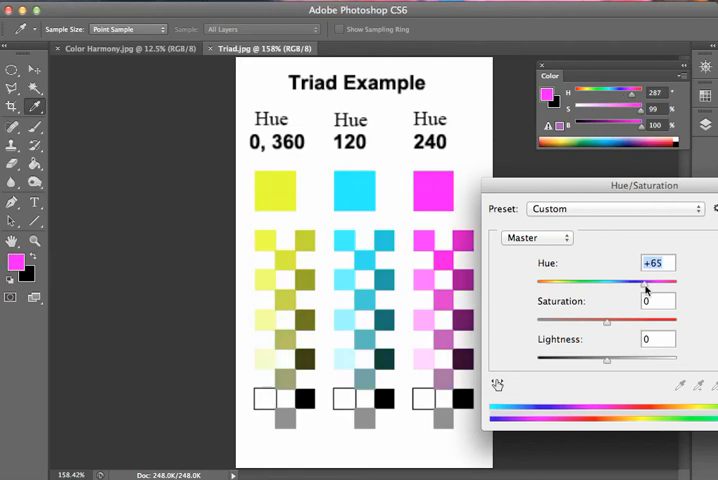
# Sweep the Hue slider through -92 and -180 and back, ending with magenta, yellow and cyan swatches.
pyautogui.moveTo(648, 276); pyautogui.dragTo(670, 276)
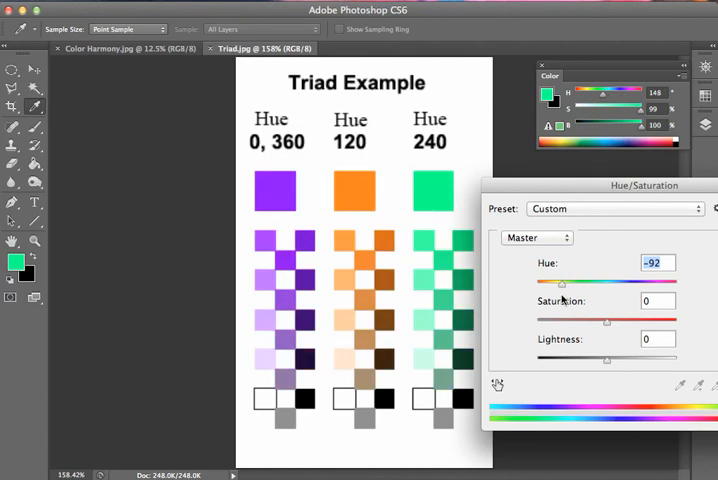
pyautogui.moveTo(562, 284); pyautogui.dragTo(548, 284)
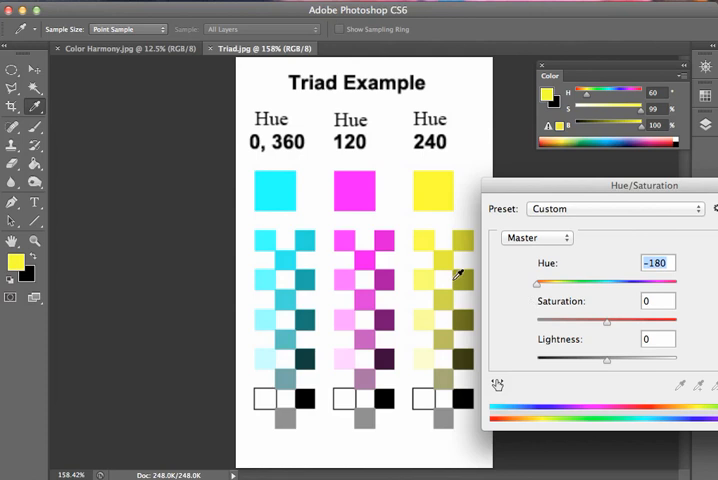
pyautogui.moveTo(536, 288)
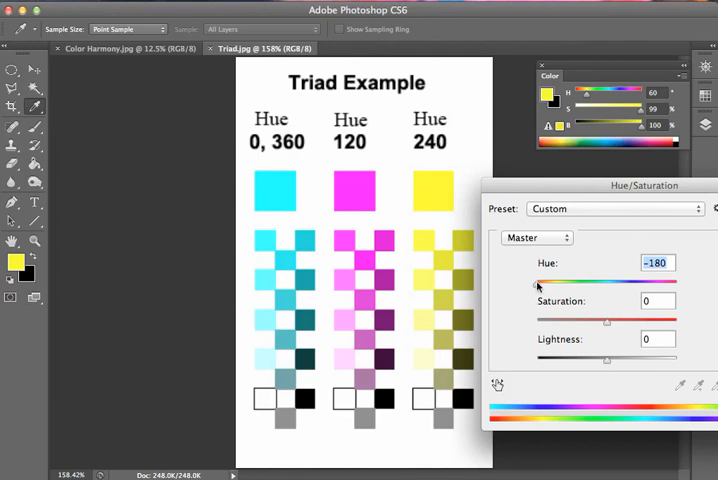
pyautogui.moveTo(538, 284); pyautogui.dragTo(582, 284)
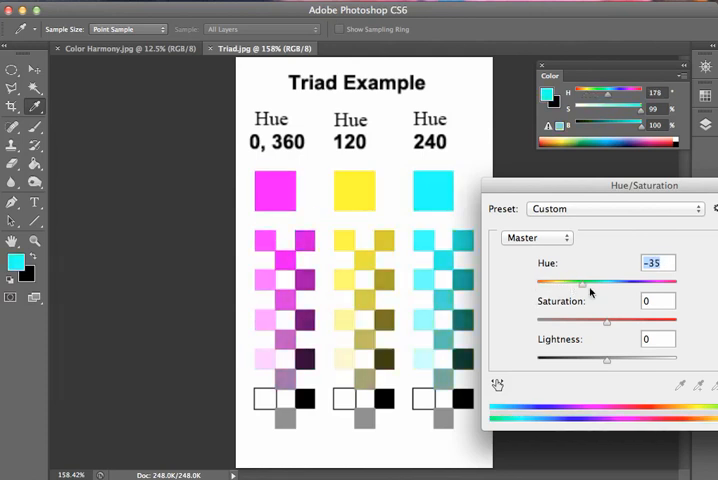
# Enter a new hue value, reaching 60 so the triad reads yellow, cyan and magenta.
pyautogui.write('4')
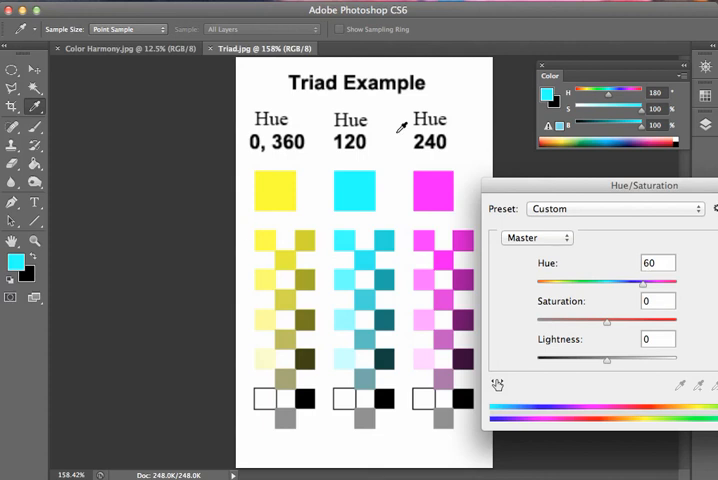
pyautogui.moveTo(548, 220)
pyautogui.write('+104')
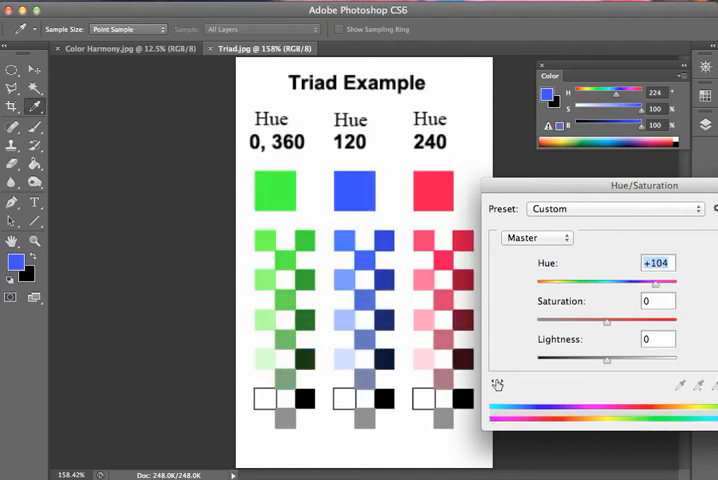
# Switch to the Color Harmony.jpg document showing complementary, split and triad examples.
pyautogui.click(112, 48)
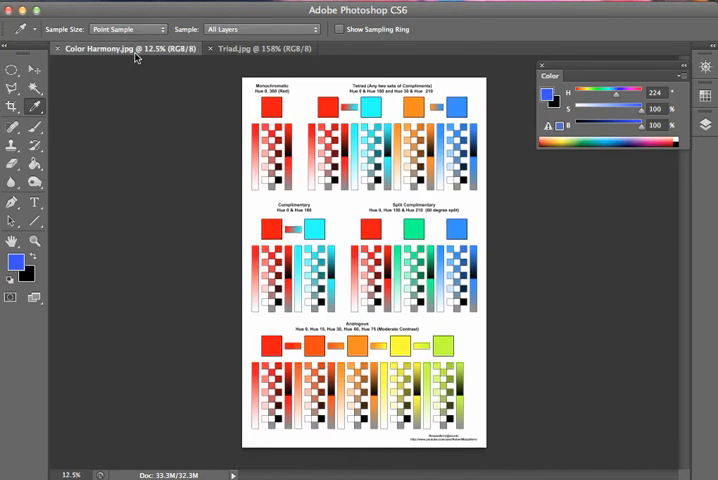
pyautogui.moveTo(368, 168)
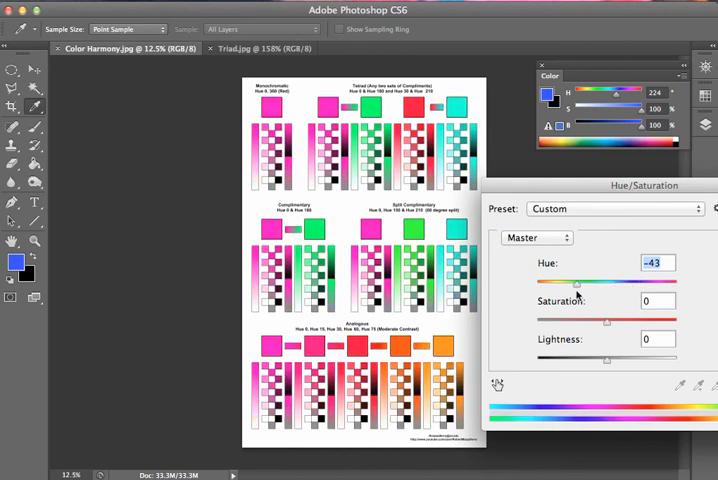
# Drag the hue to -128, turning the harmony chart's swatches blue, violet and yellow.
pyautogui.moveTo(576, 284); pyautogui.dragTo(556, 284)
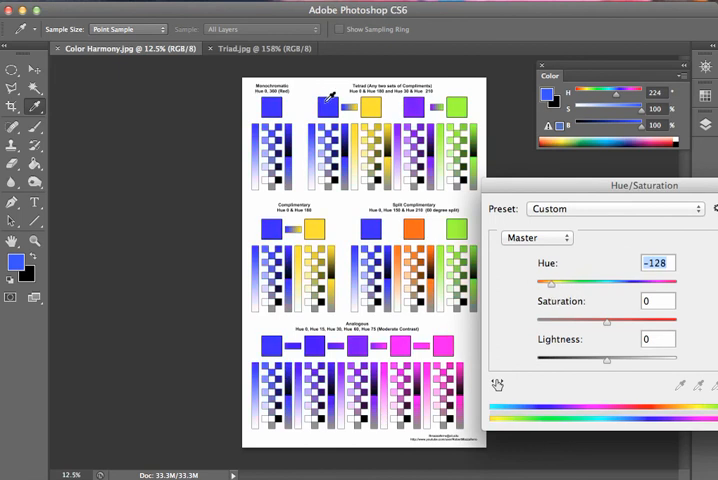
pyautogui.moveTo(432, 98)
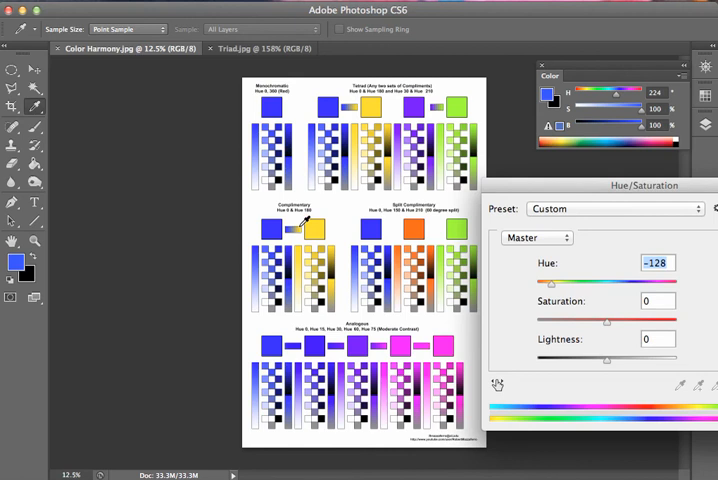
pyautogui.moveTo(244, 110)
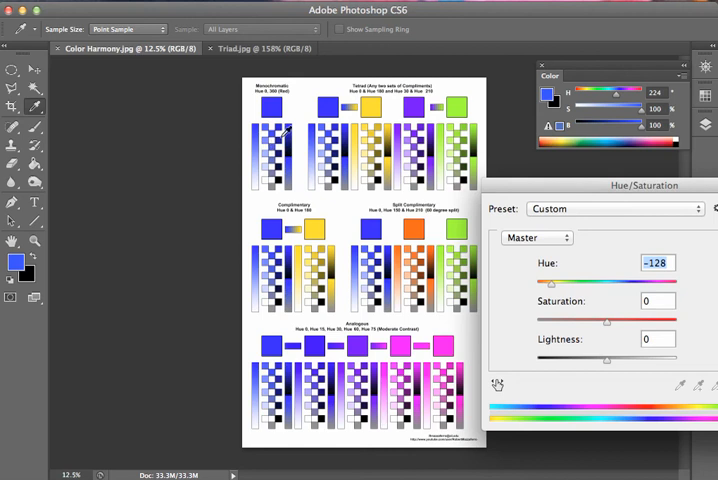
pyautogui.moveTo(456, 104)
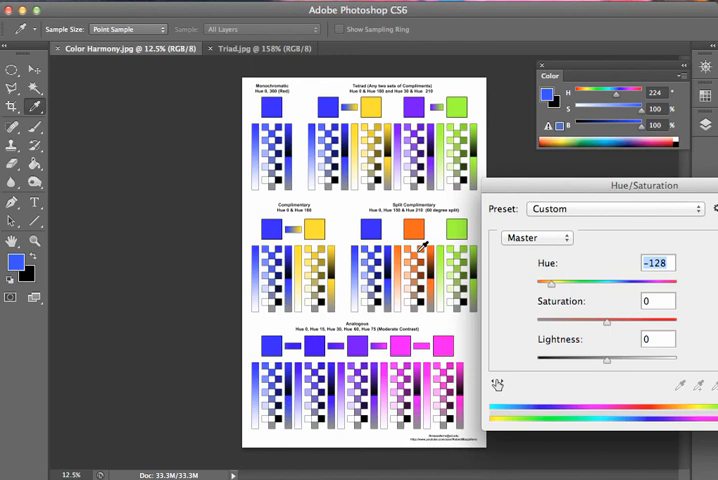
pyautogui.moveTo(398, 358)
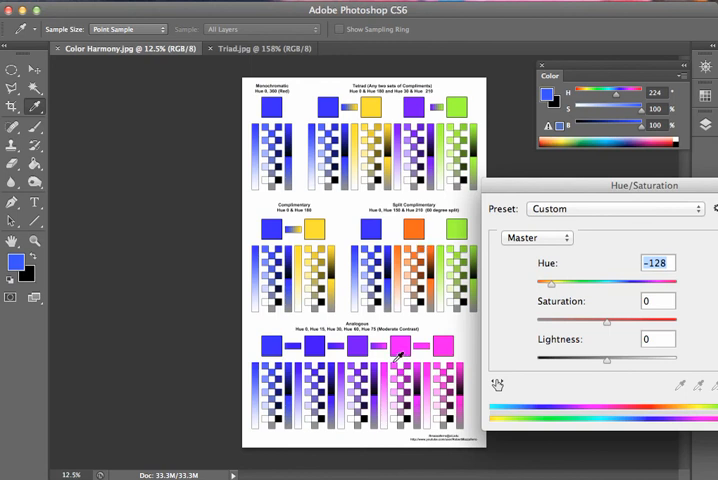